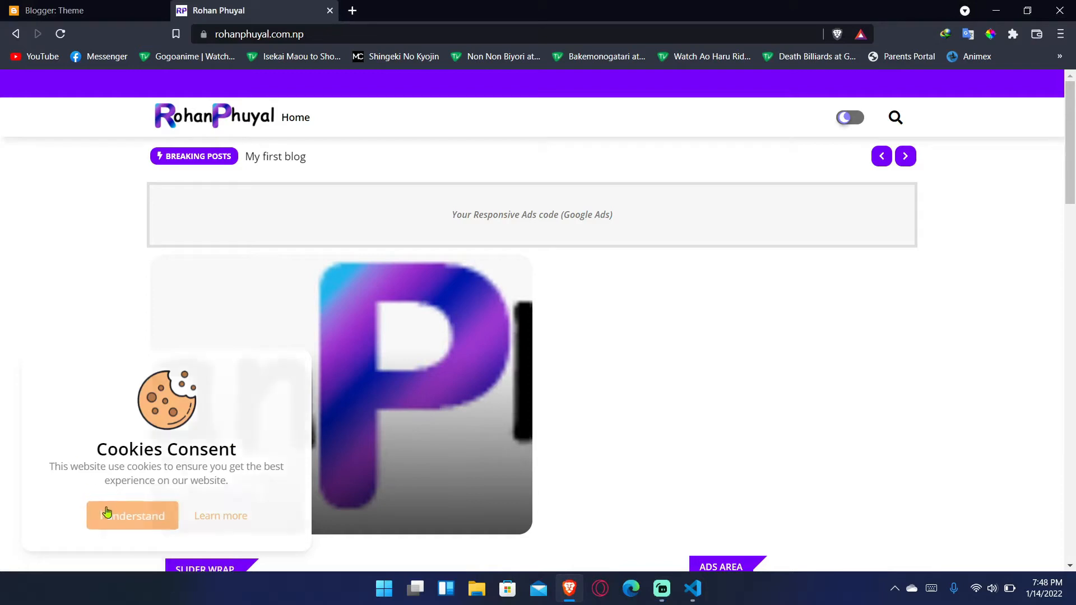
Accept the demo site's cookie popup, toggle dark mode, and return to the Blogger Theme page
left_click(132, 515)
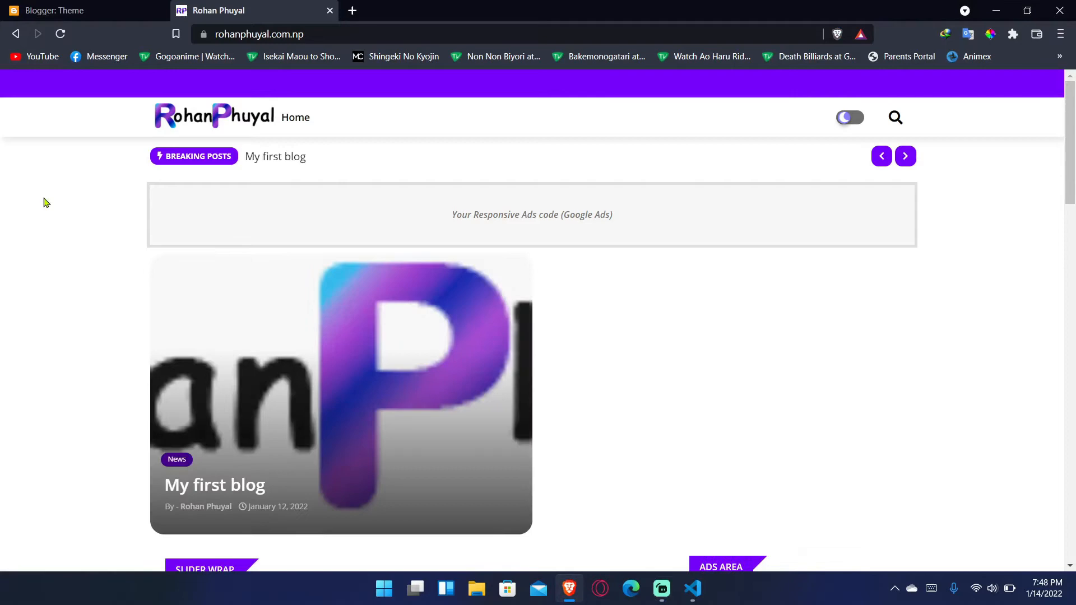
left_click(203, 33)
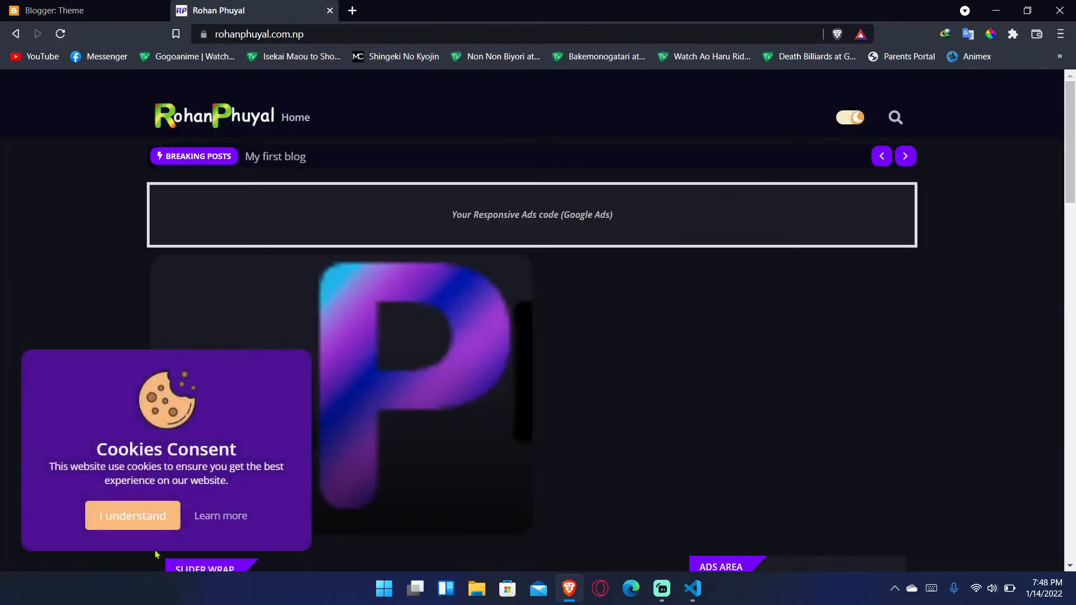
left_click(55, 10)
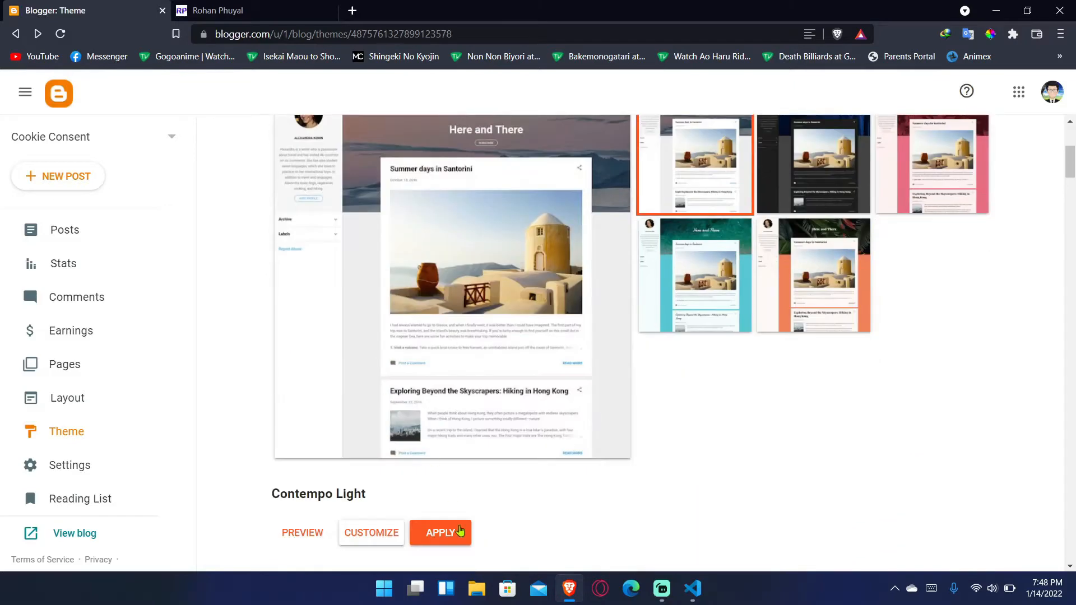
Apply the Contempo Light theme and open its HTML via Customize > Edit HTML
left_click(439, 532)
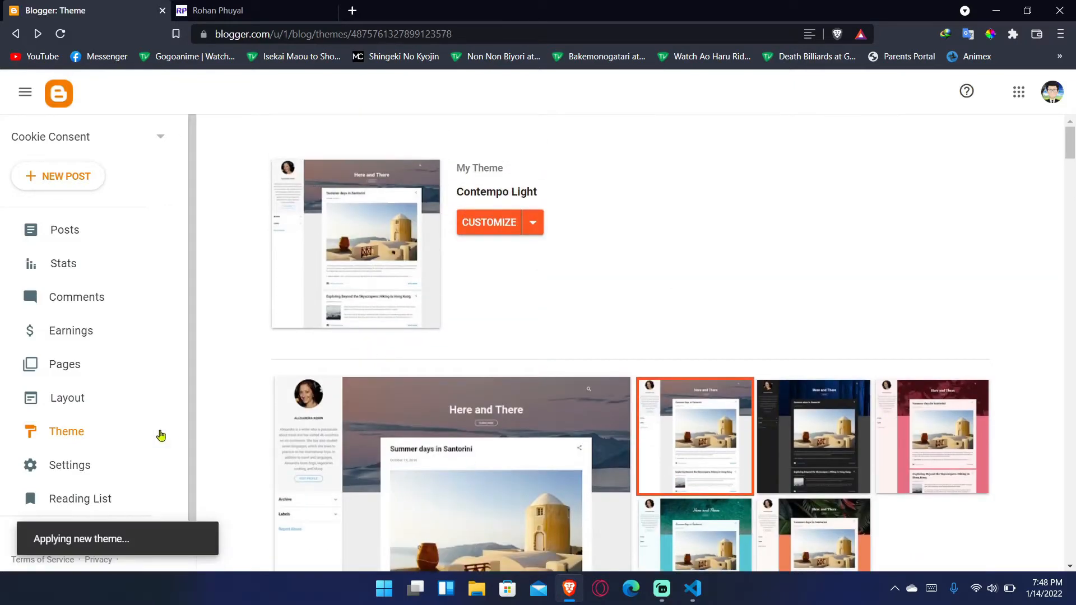
left_click(65, 229)
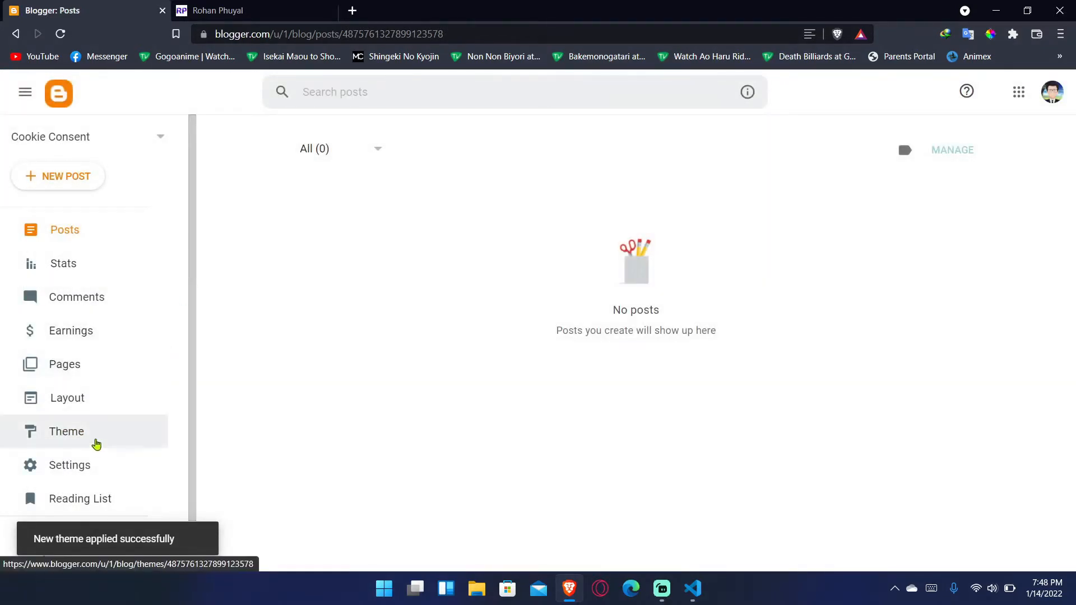
left_click(66, 431)
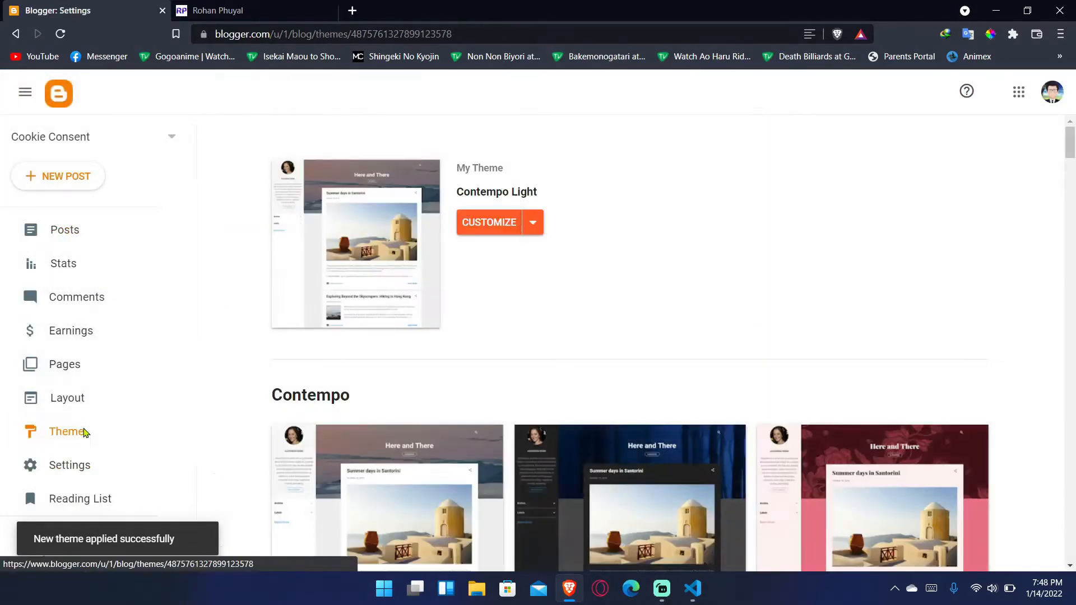
left_click(533, 222)
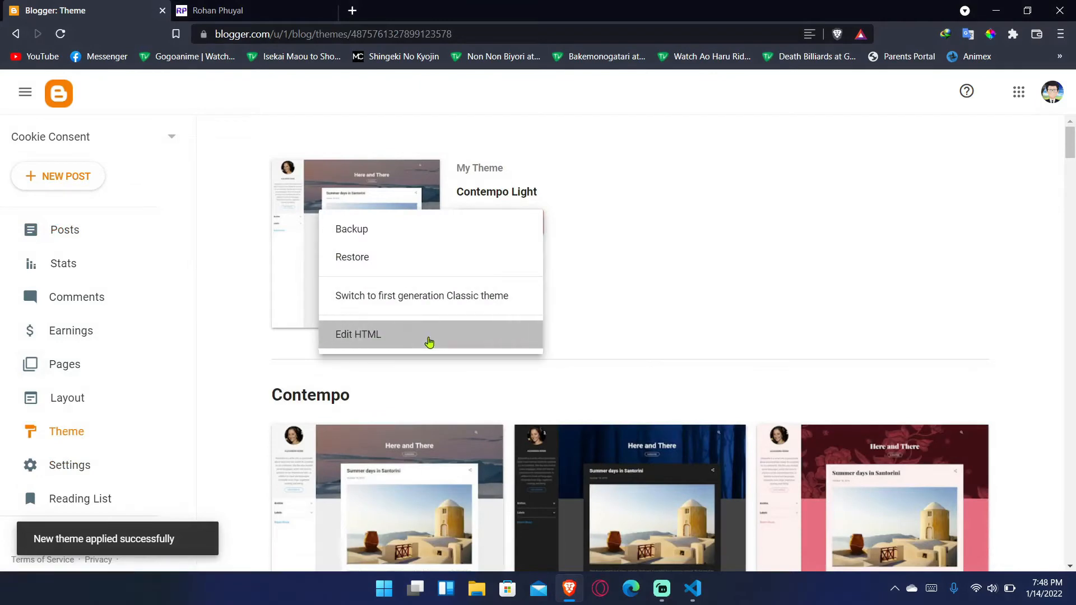
left_click(691, 589)
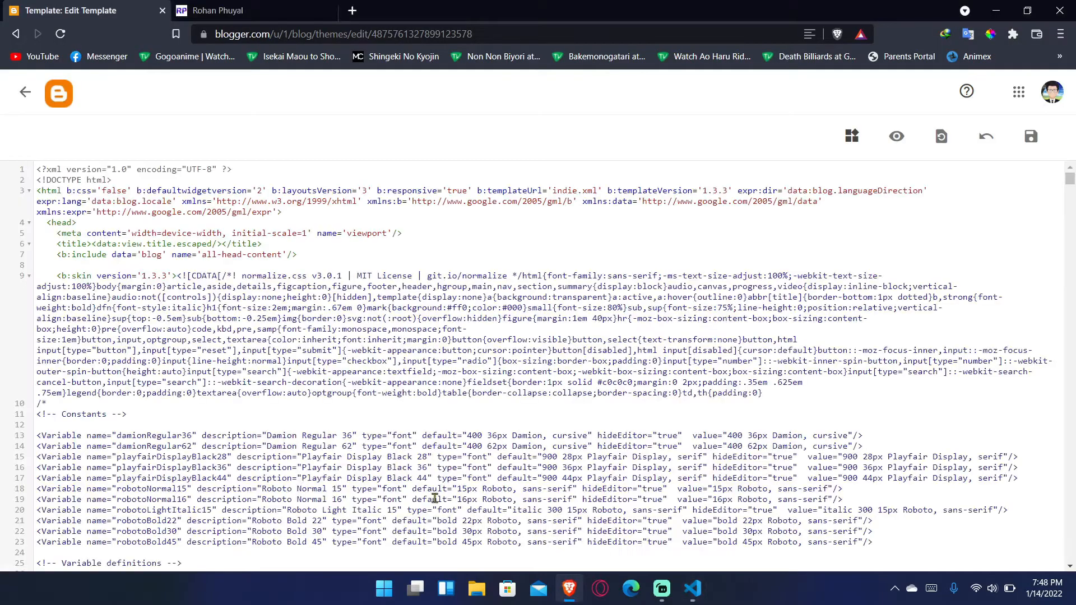
Search the template for </head, then scroll to the closing </body> tag
key("ctrl+f")
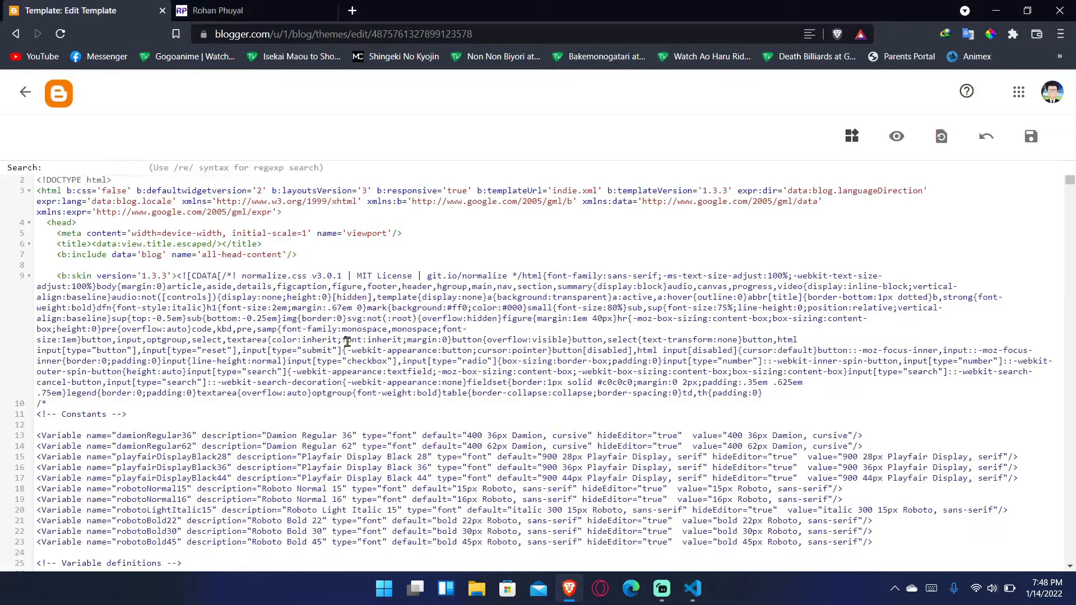
type("</head")
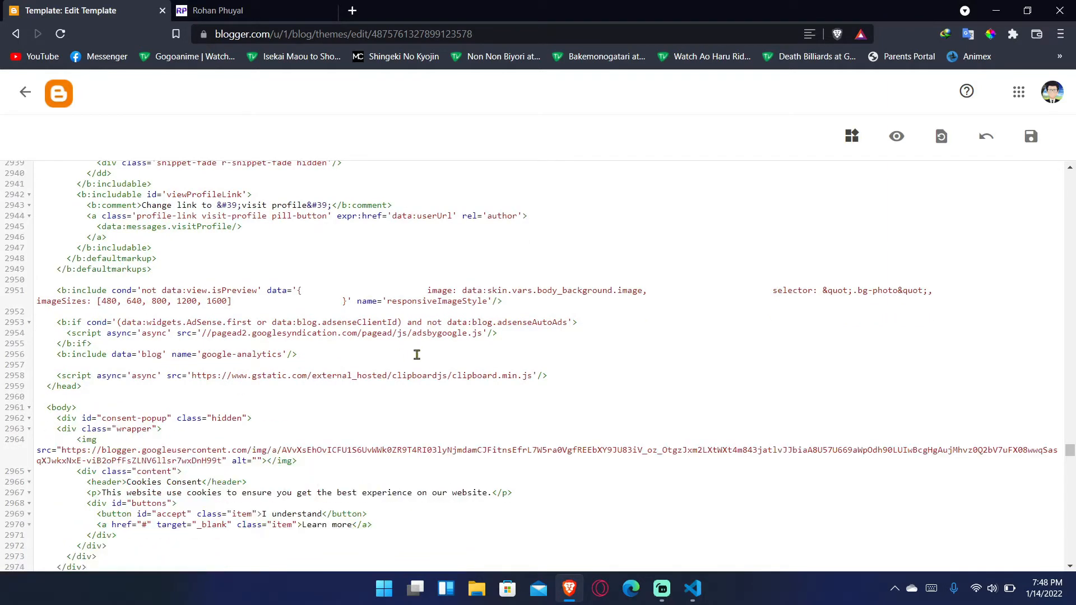
scroll("down", 3)
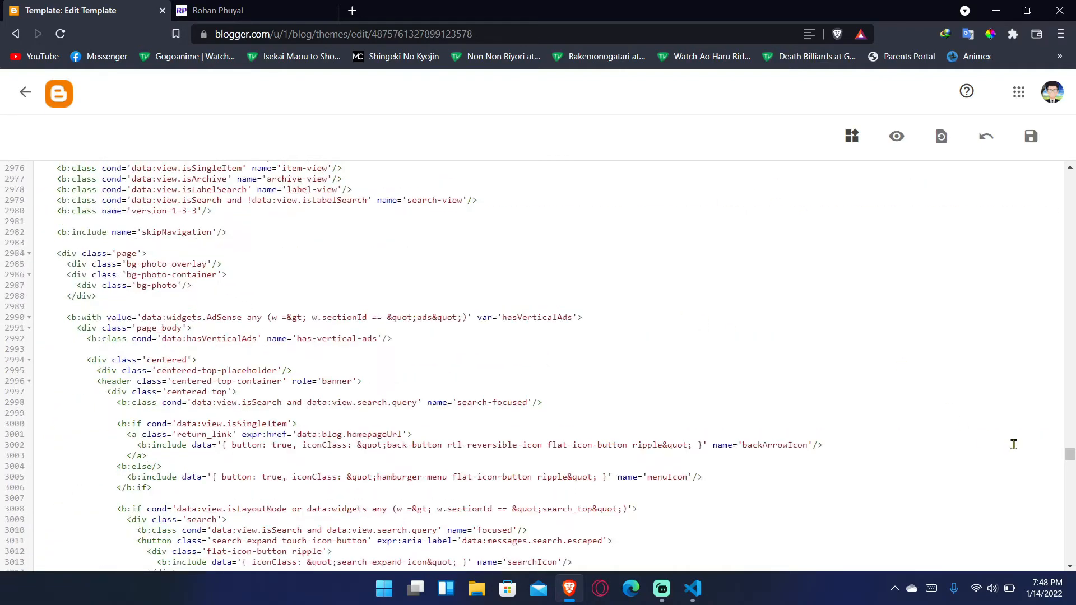
scroll("down", 3)
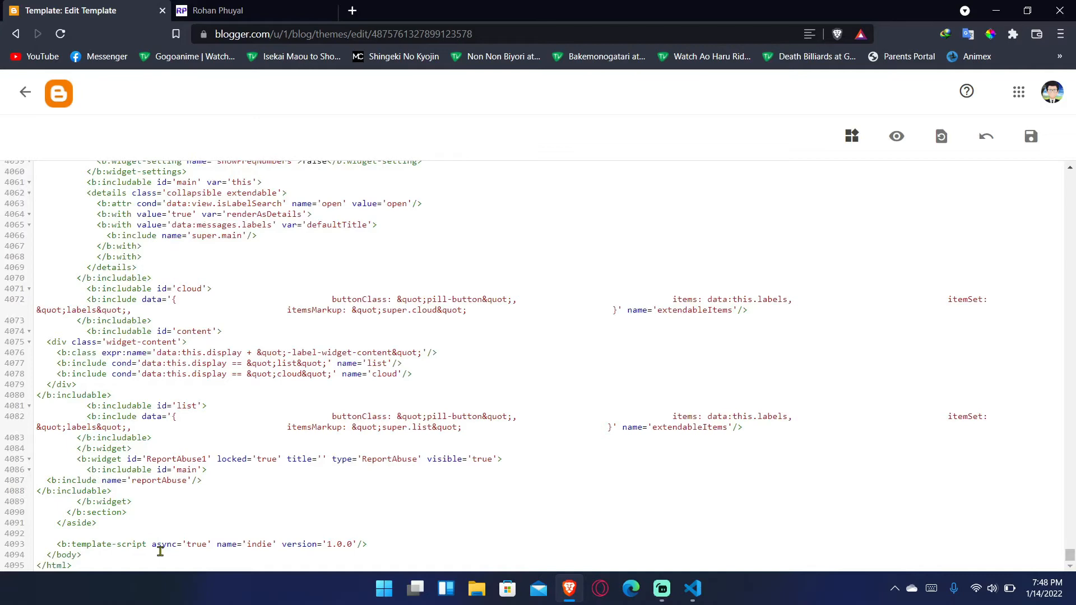
Copy all of app.js in VS Code for pasting after </body> in the template
left_click(693, 589)
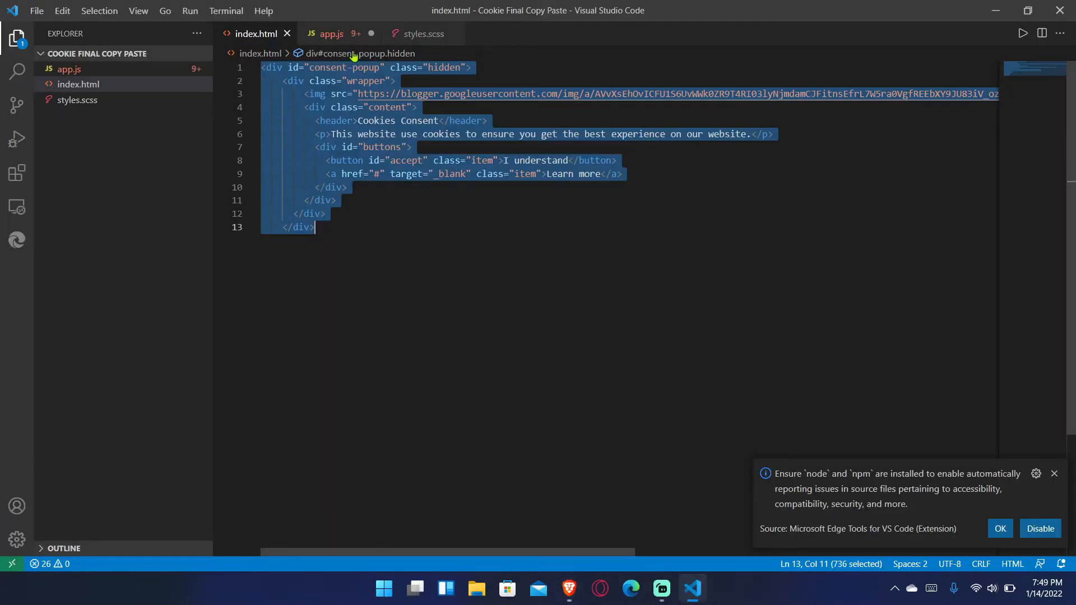
left_click(332, 34)
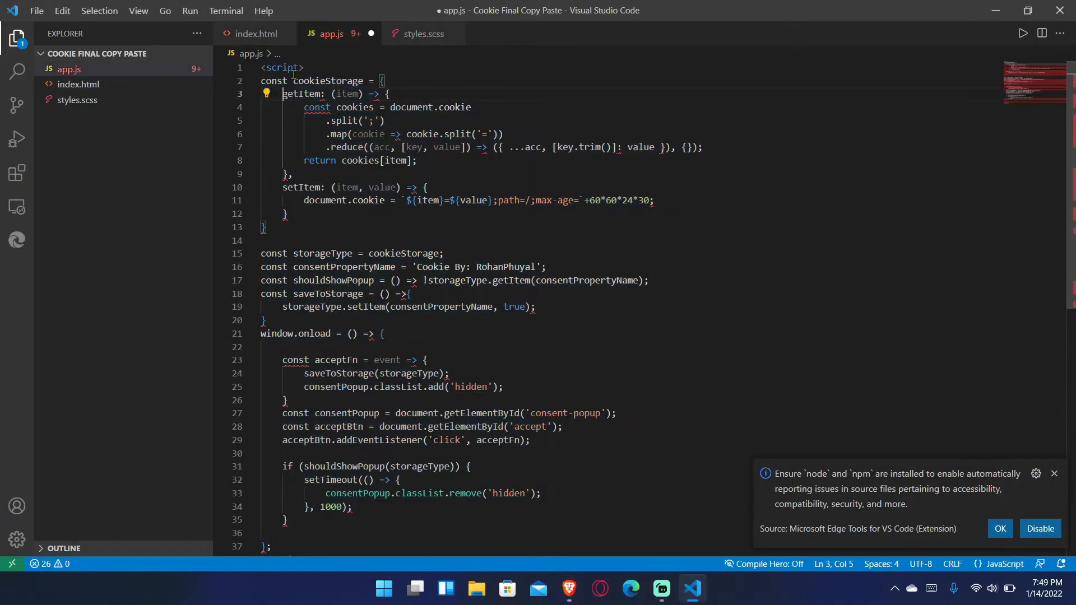
key("ctrl+a")
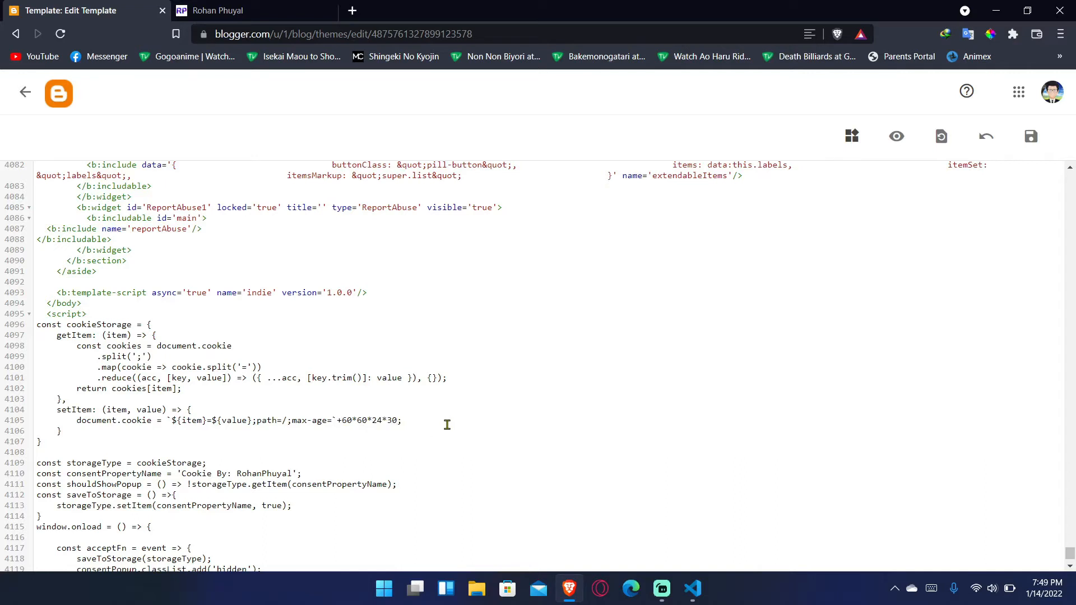
Set the cookie max-age to 60*60*24*30*2, save the template, and return to Theme
type("*2")
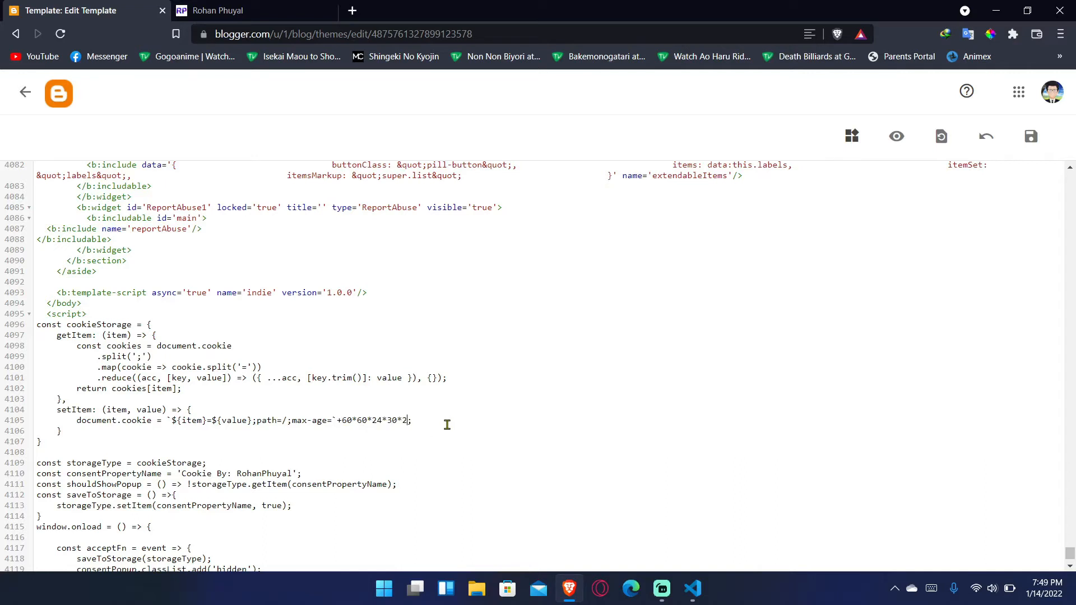
key("Backspace")
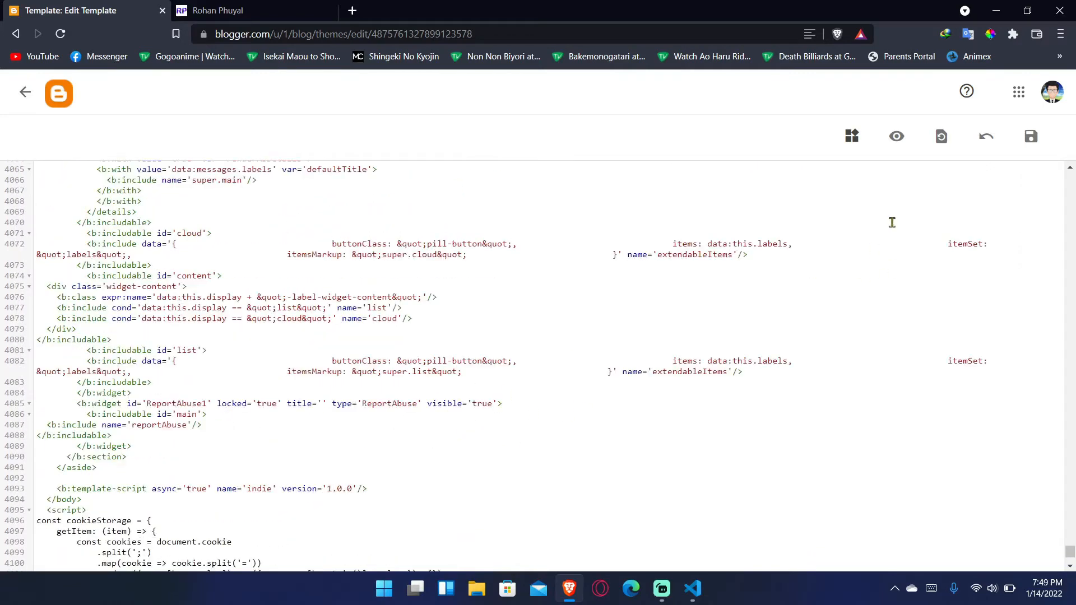
left_click(1029, 136)
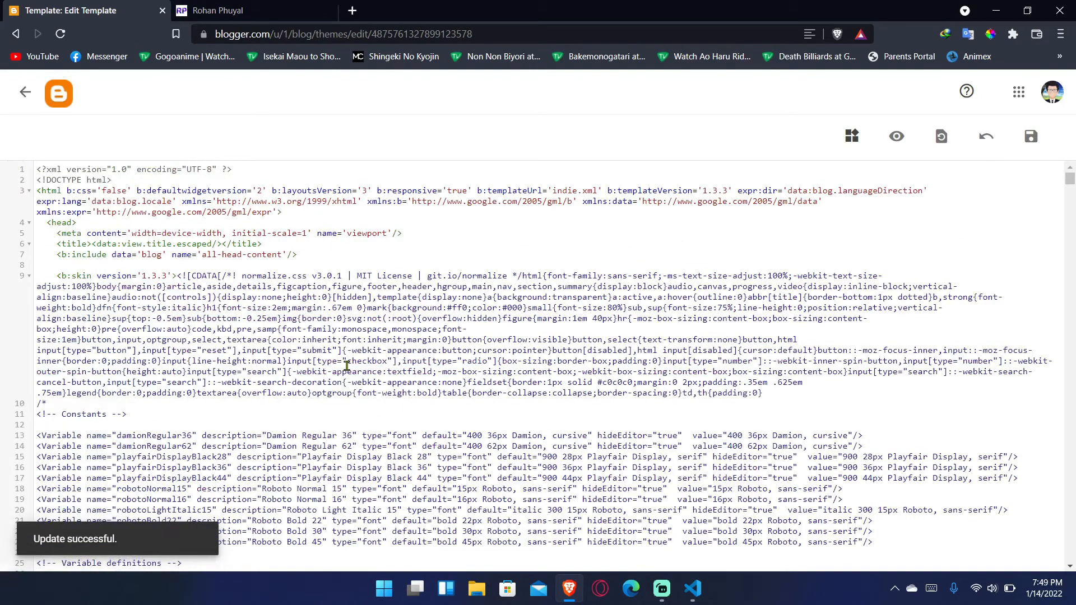
left_click(26, 93)
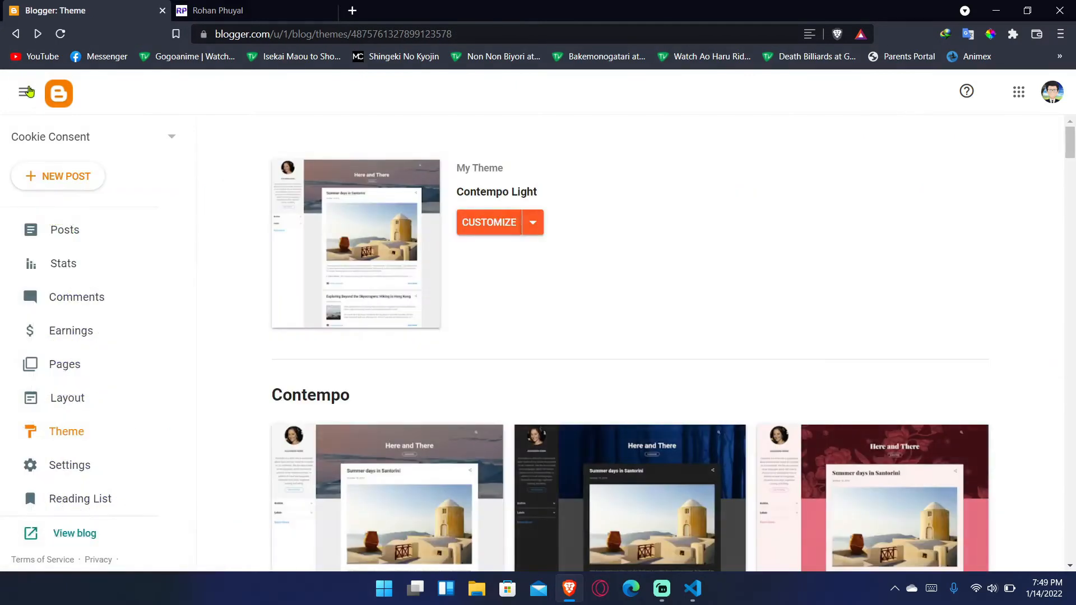
Open the Customizer's Advanced > Add CSS box and bring up styles.scss in VS Code to copy
left_click(489, 222)
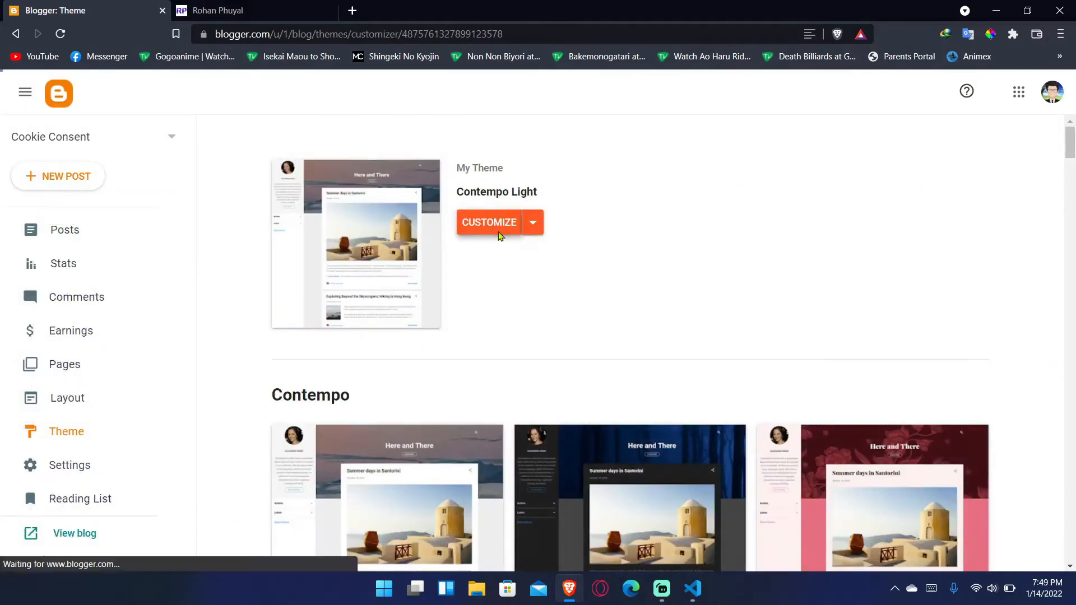
left_click(489, 222)
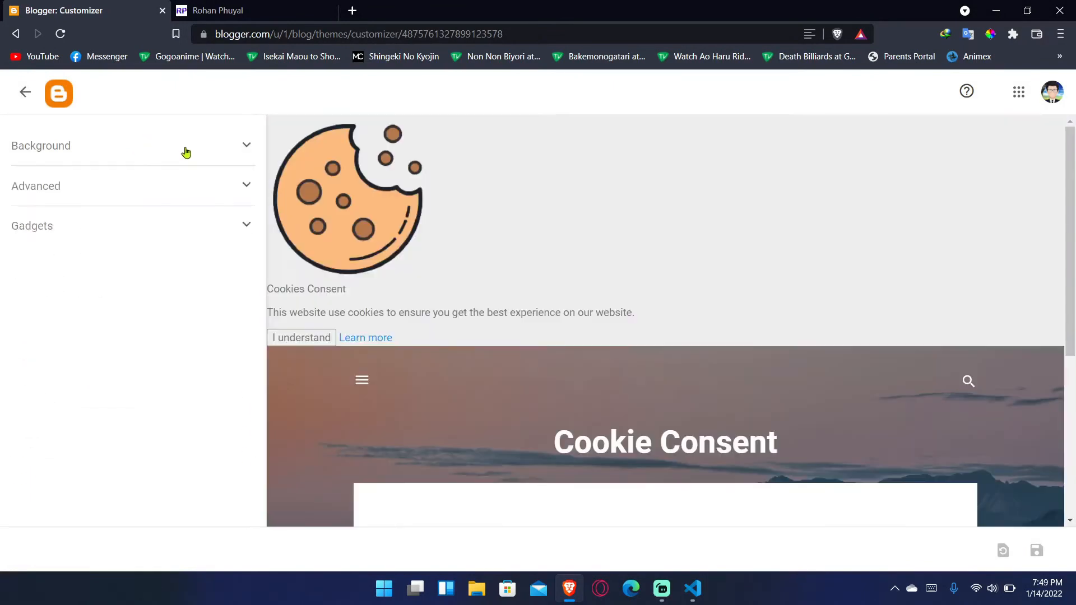
mouse_move(539, 317)
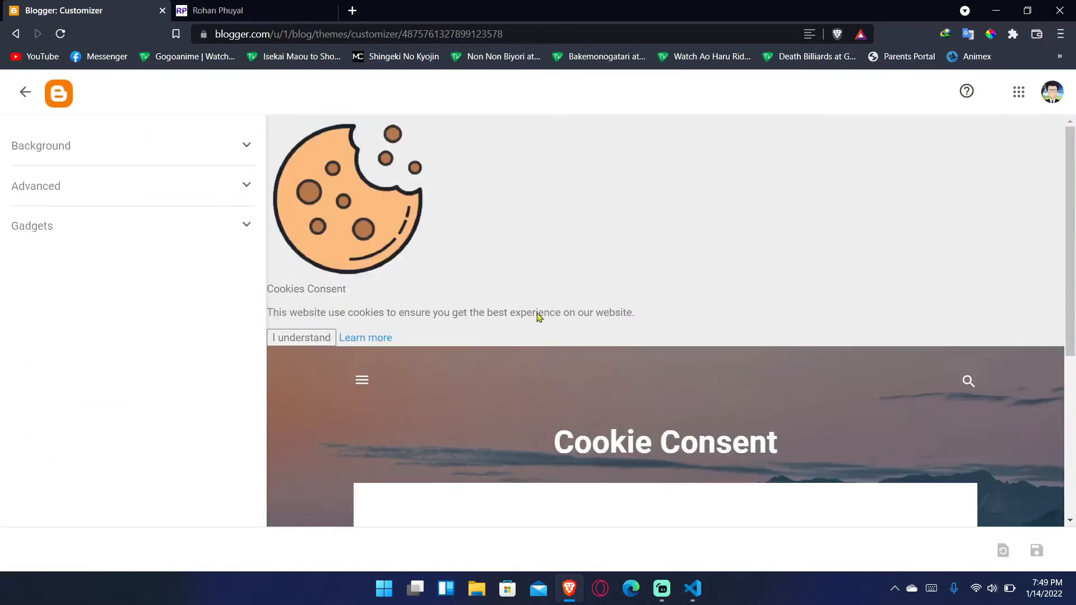
scroll("down", 3)
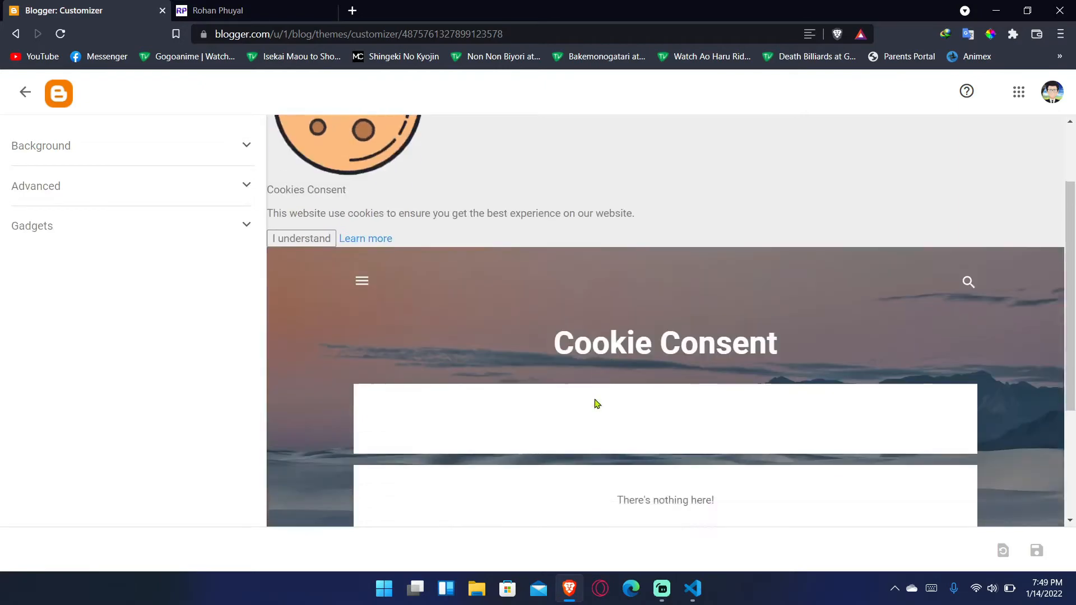
scroll("down", 3)
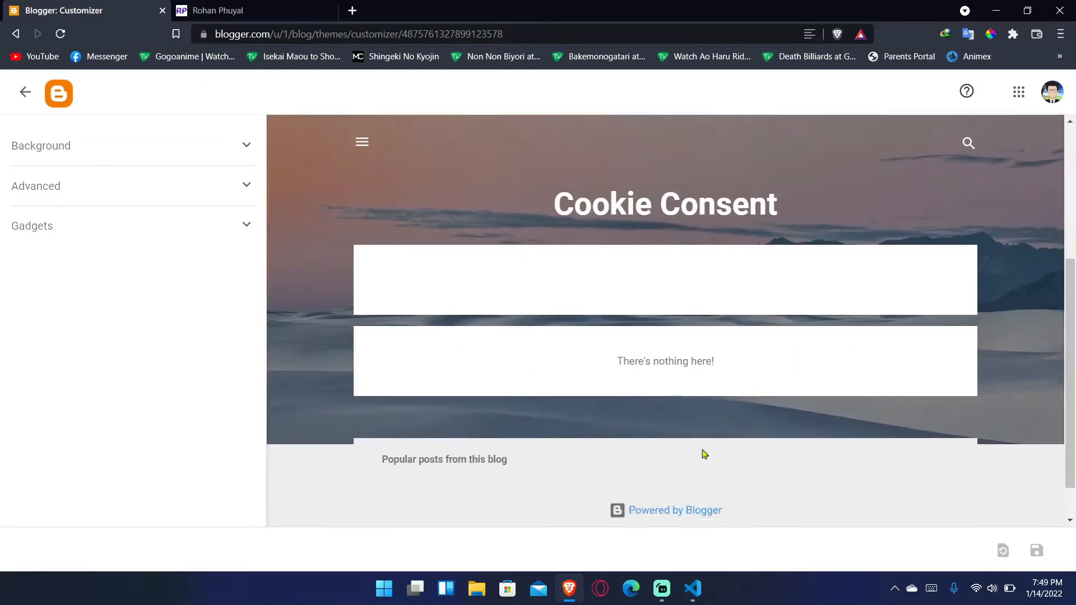
left_click(35, 187)
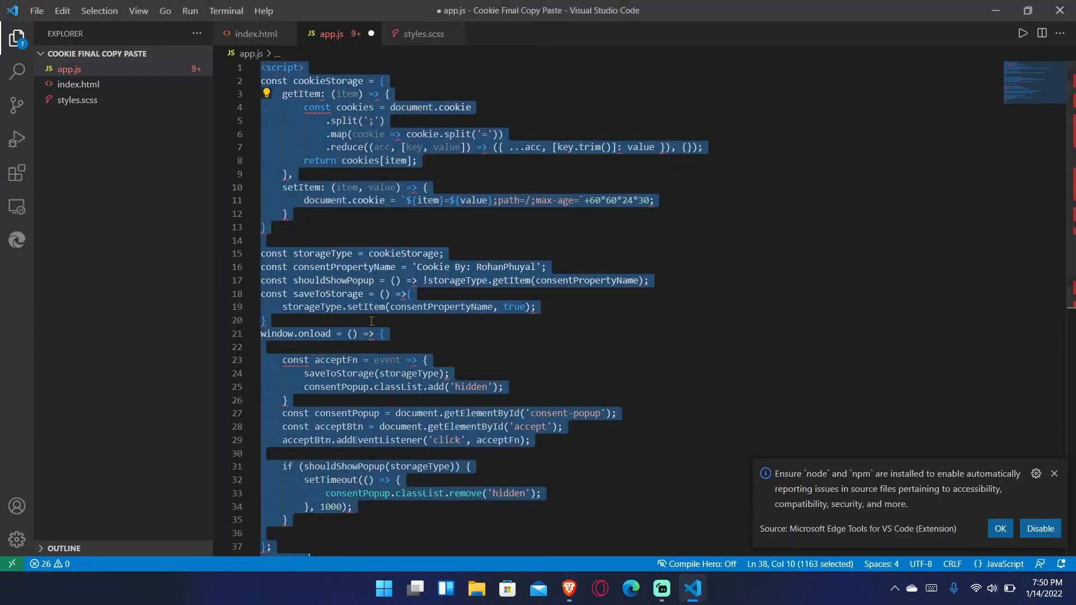
left_click(422, 33)
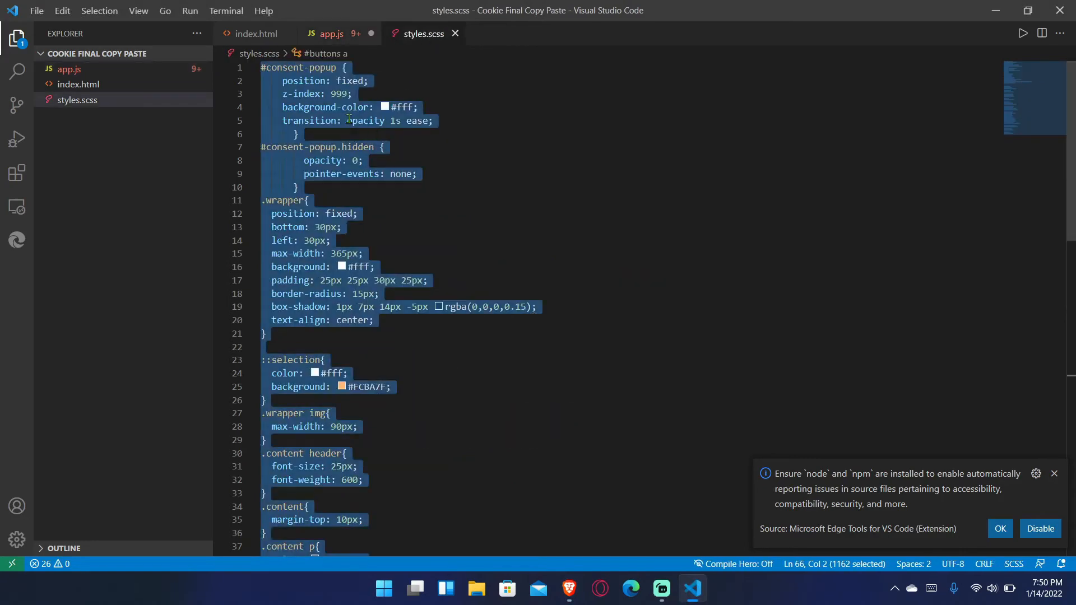
mouse_move(554, 533)
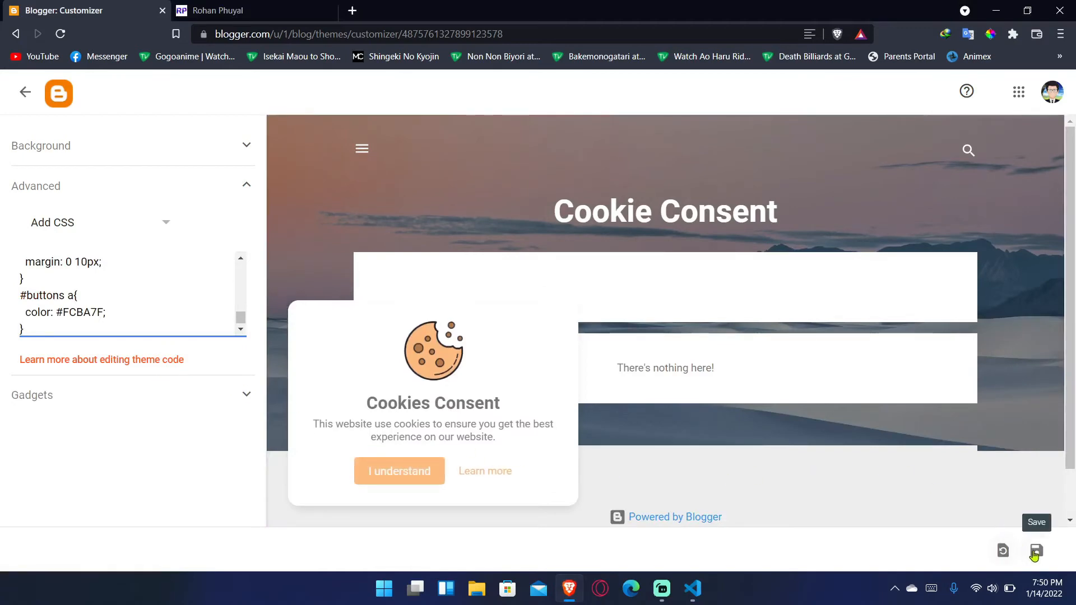
Save the custom CSS to the blog and exit the theme customizer
left_click(1036, 551)
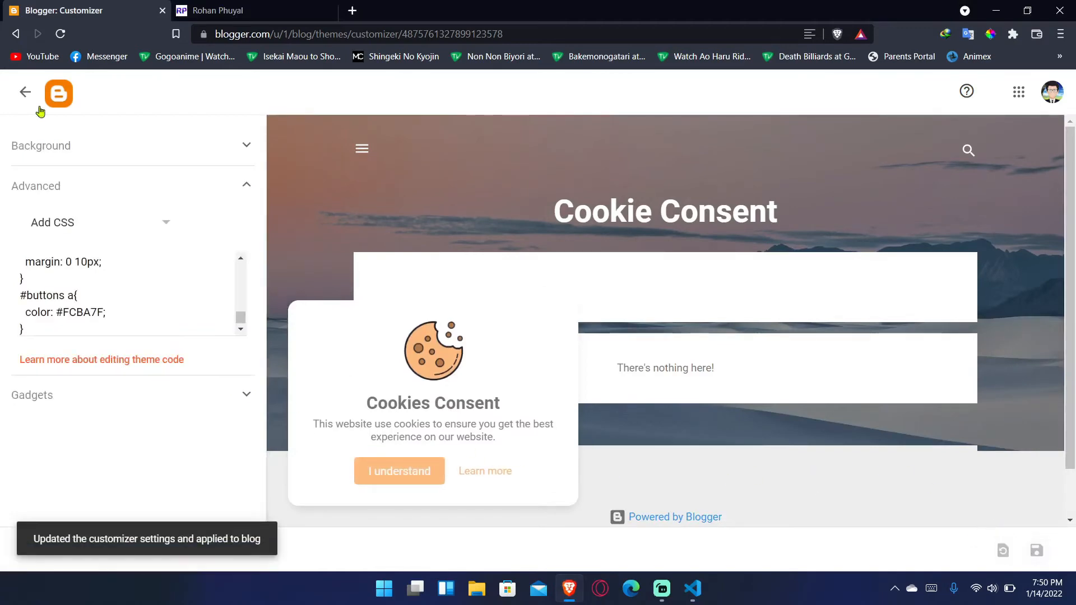
left_click(26, 92)
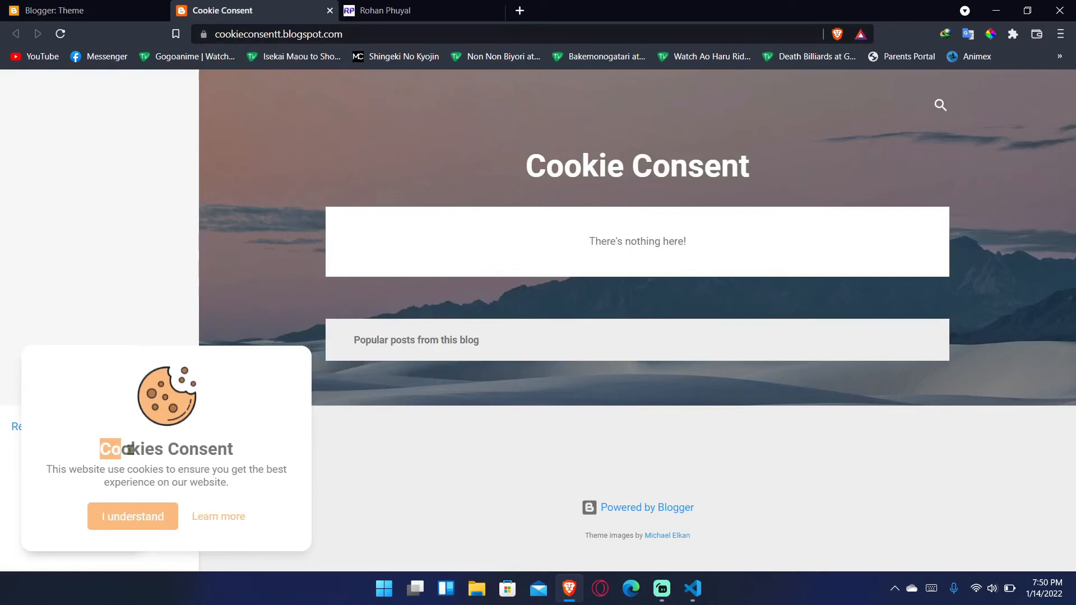
Inspect the live blog's bottom-left cookie popup and accept it with I understand
left_click_drag(100, 449, 206, 469)
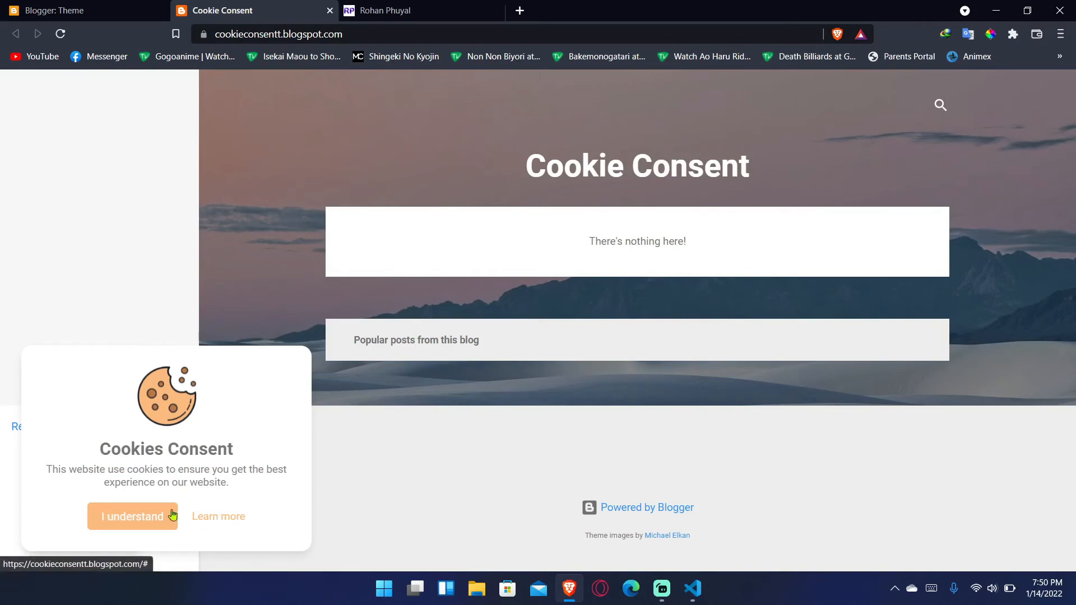
left_click(132, 516)
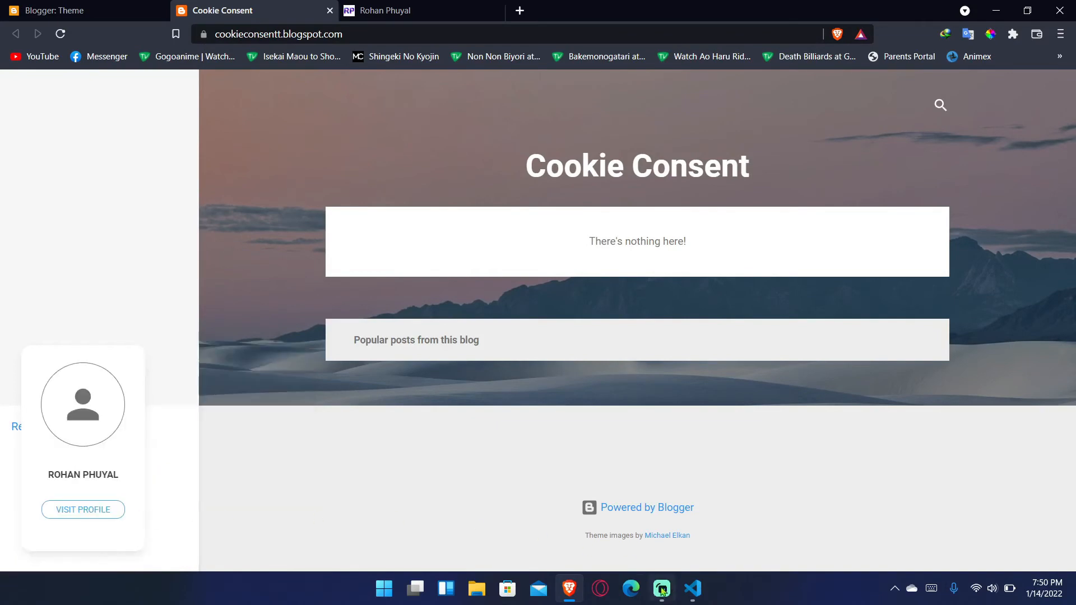
In index.html, try a URL for the Learn more href, then revert it to #
left_click(691, 588)
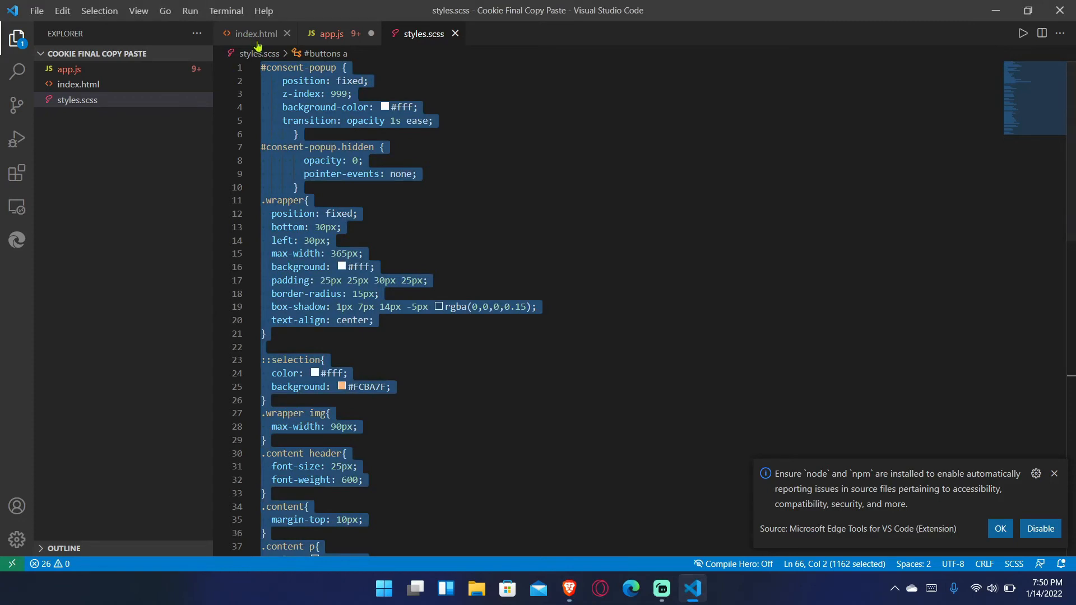
left_click(255, 34)
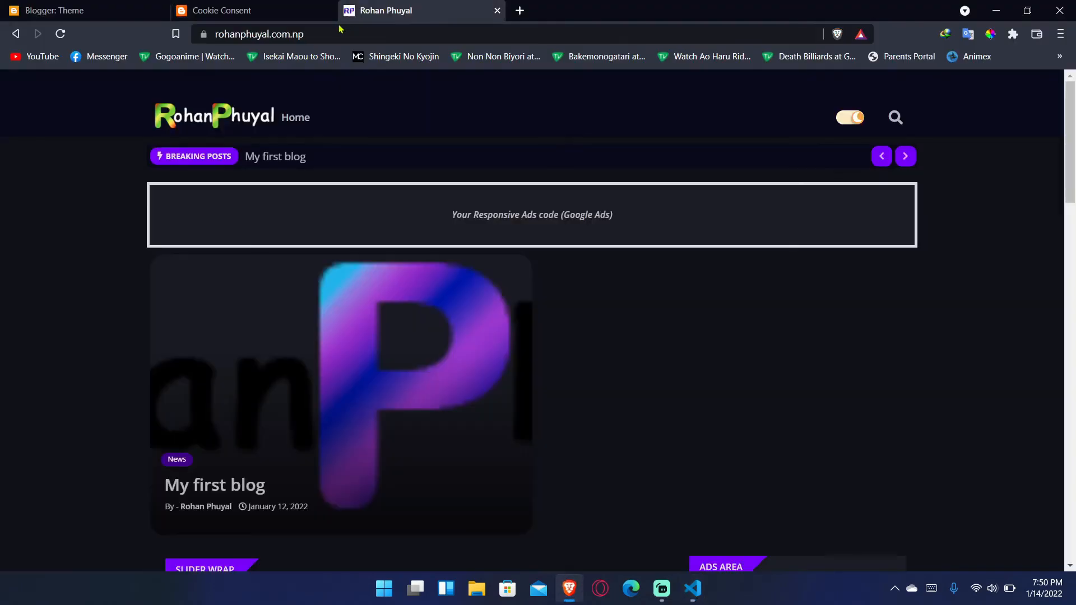
left_click(234, 10)
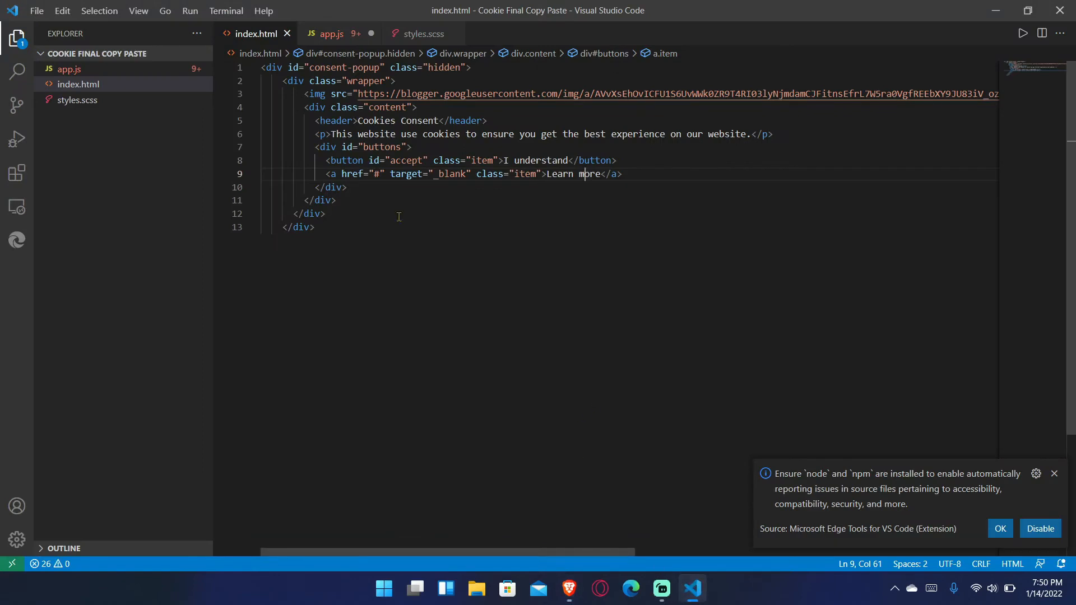
double_click(377, 173)
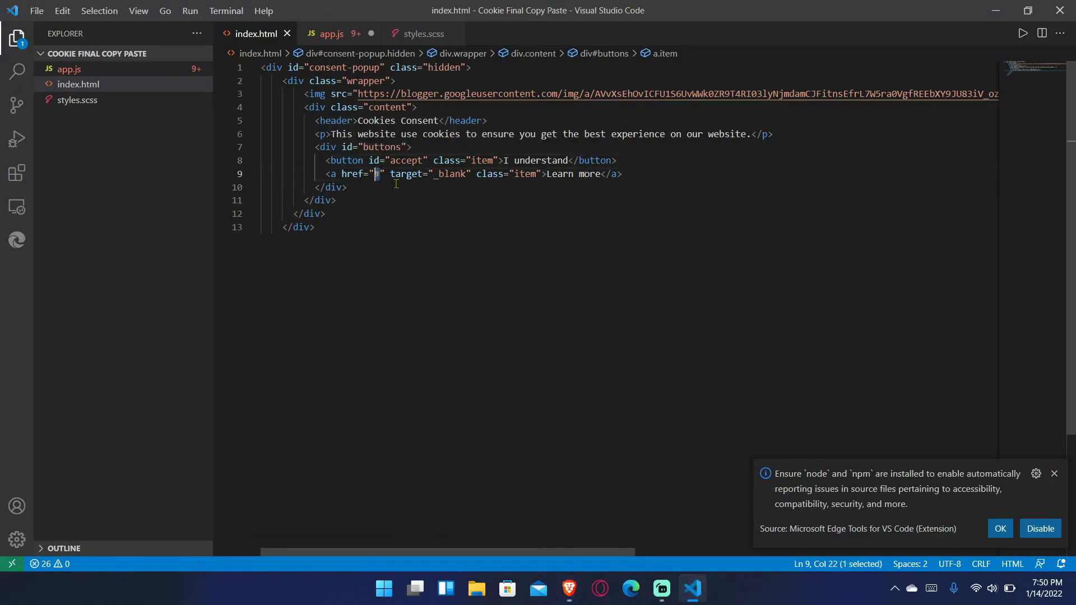
type("https://")
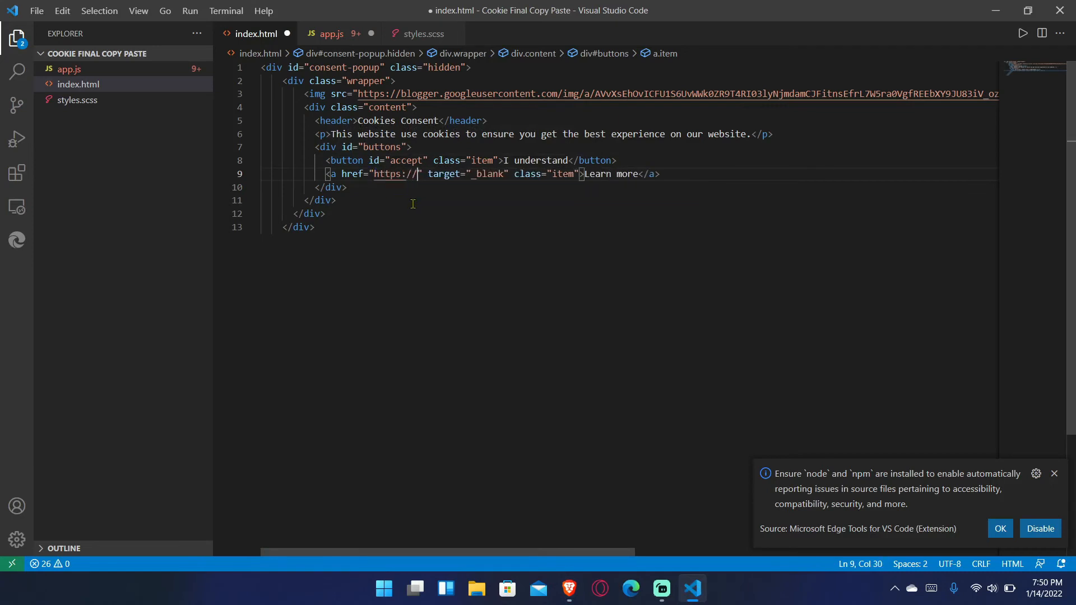
key("BackSpace")
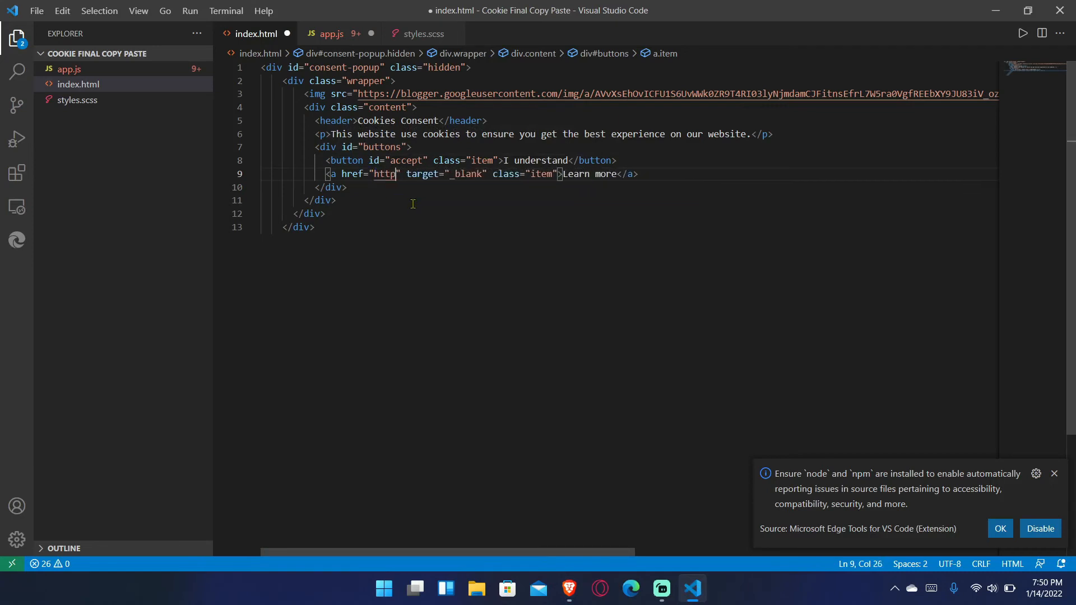
type("#")
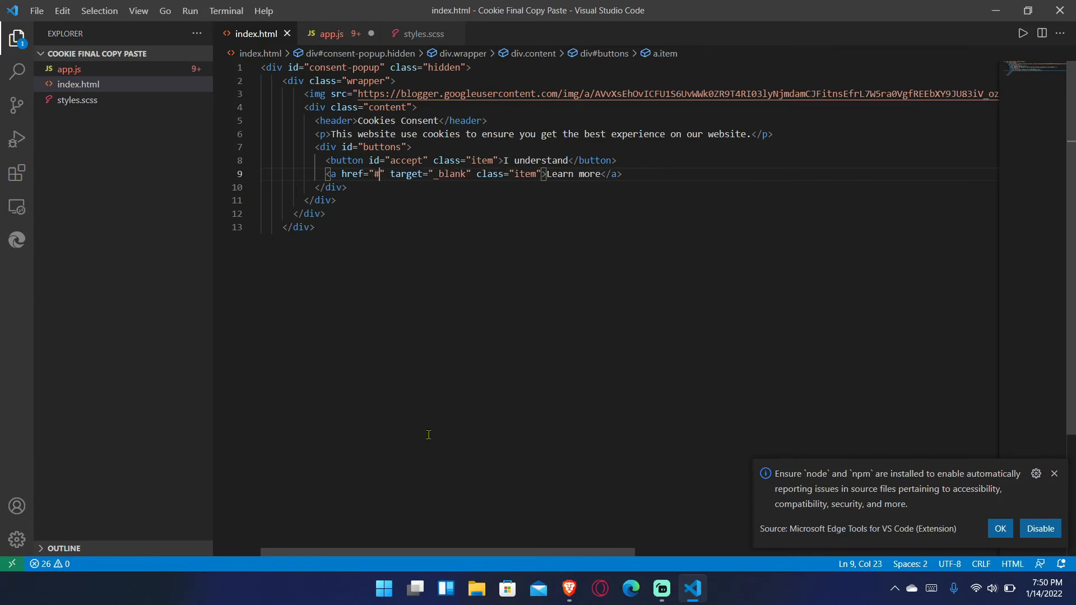
left_click(568, 588)
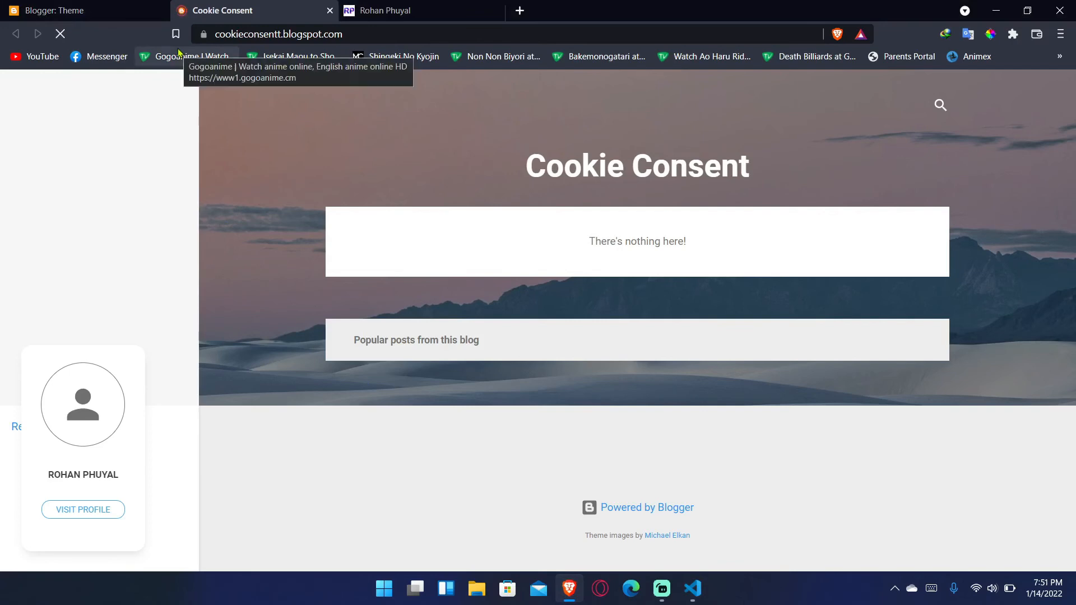
left_click(203, 34)
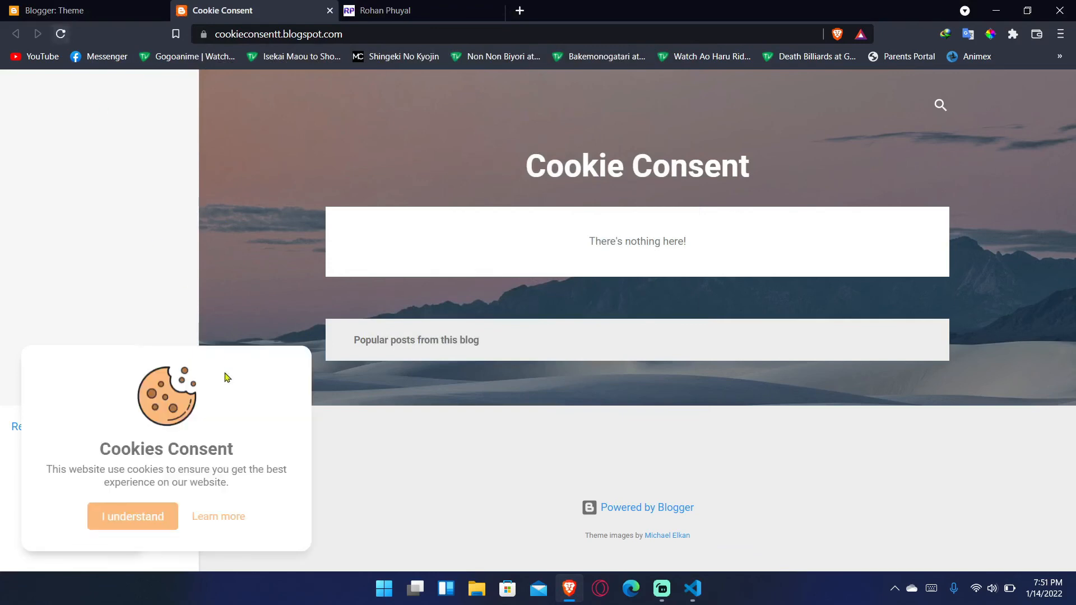
mouse_move(133, 516)
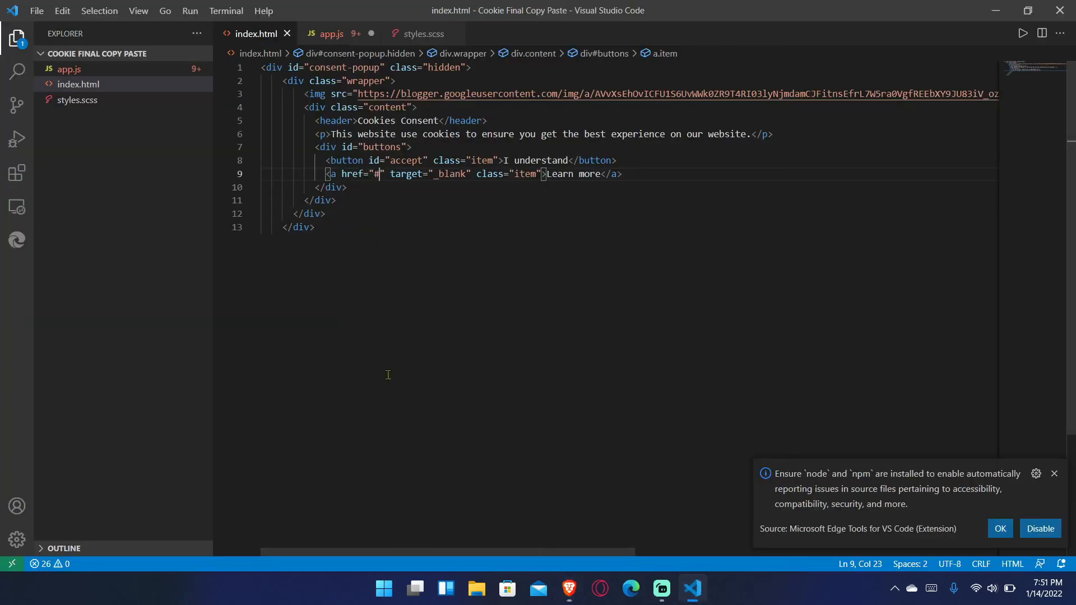
left_click(332, 34)
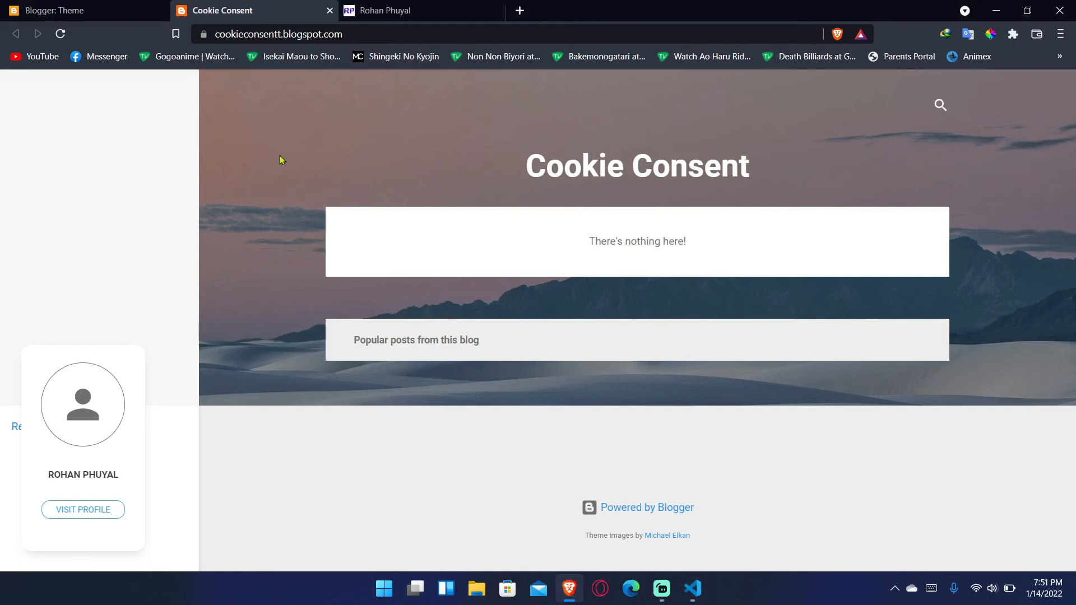
mouse_move(229, 140)
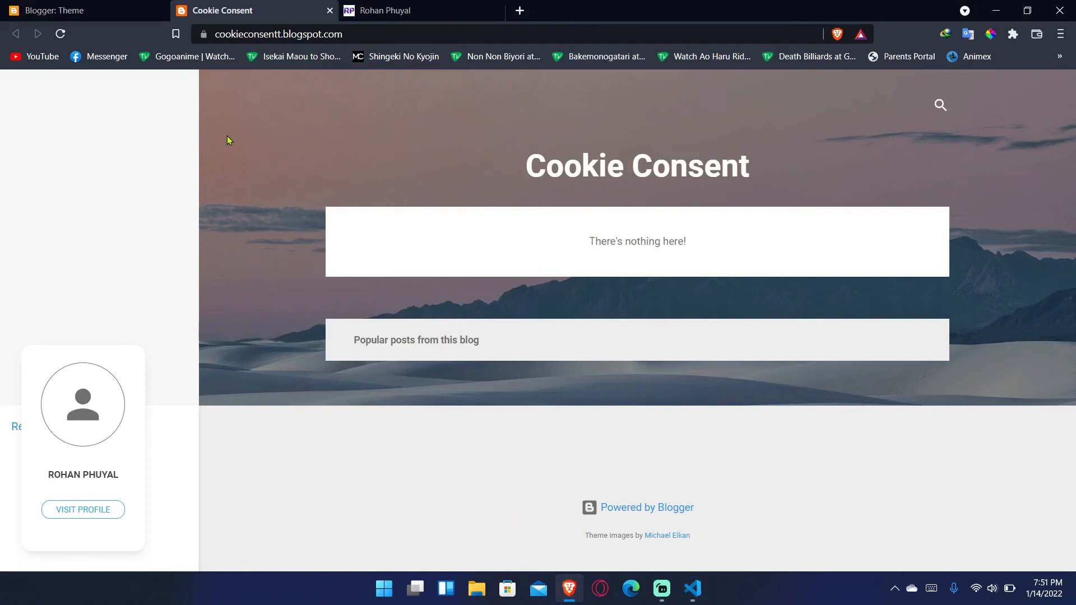
mouse_move(382, 10)
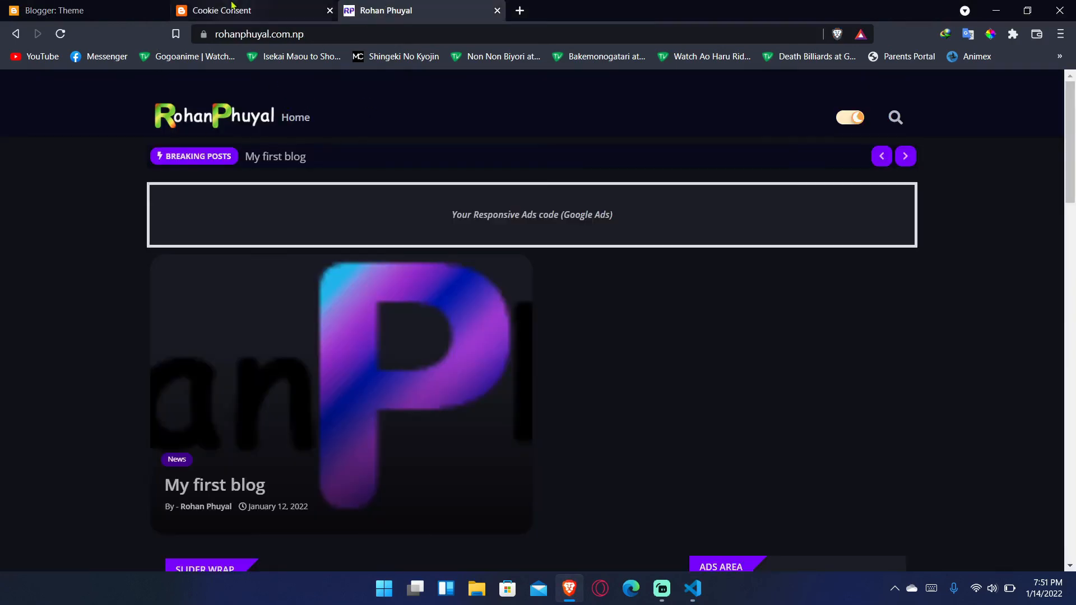
left_click(247, 10)
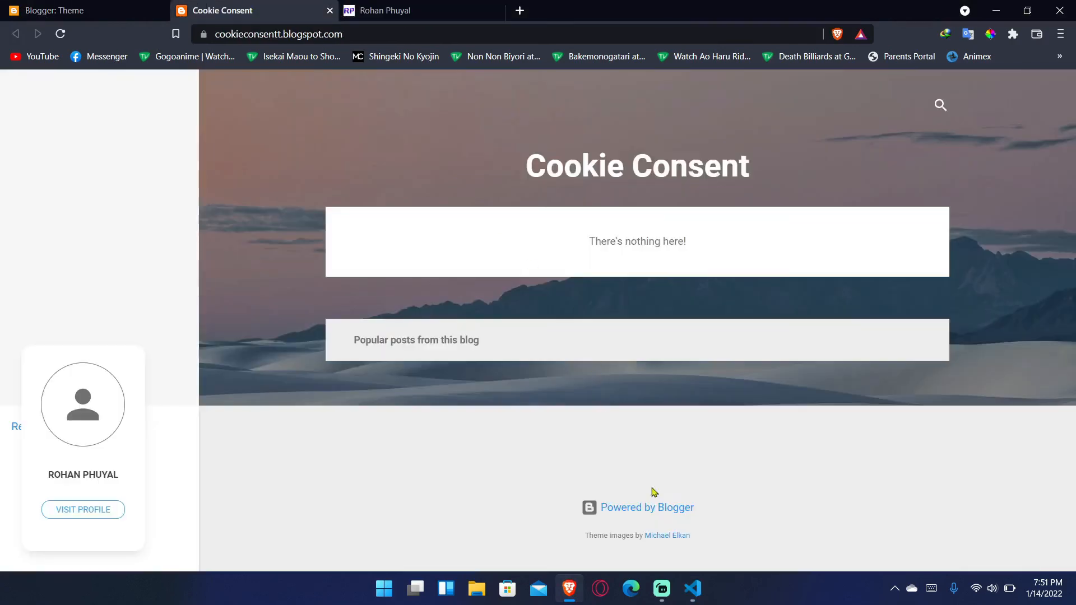